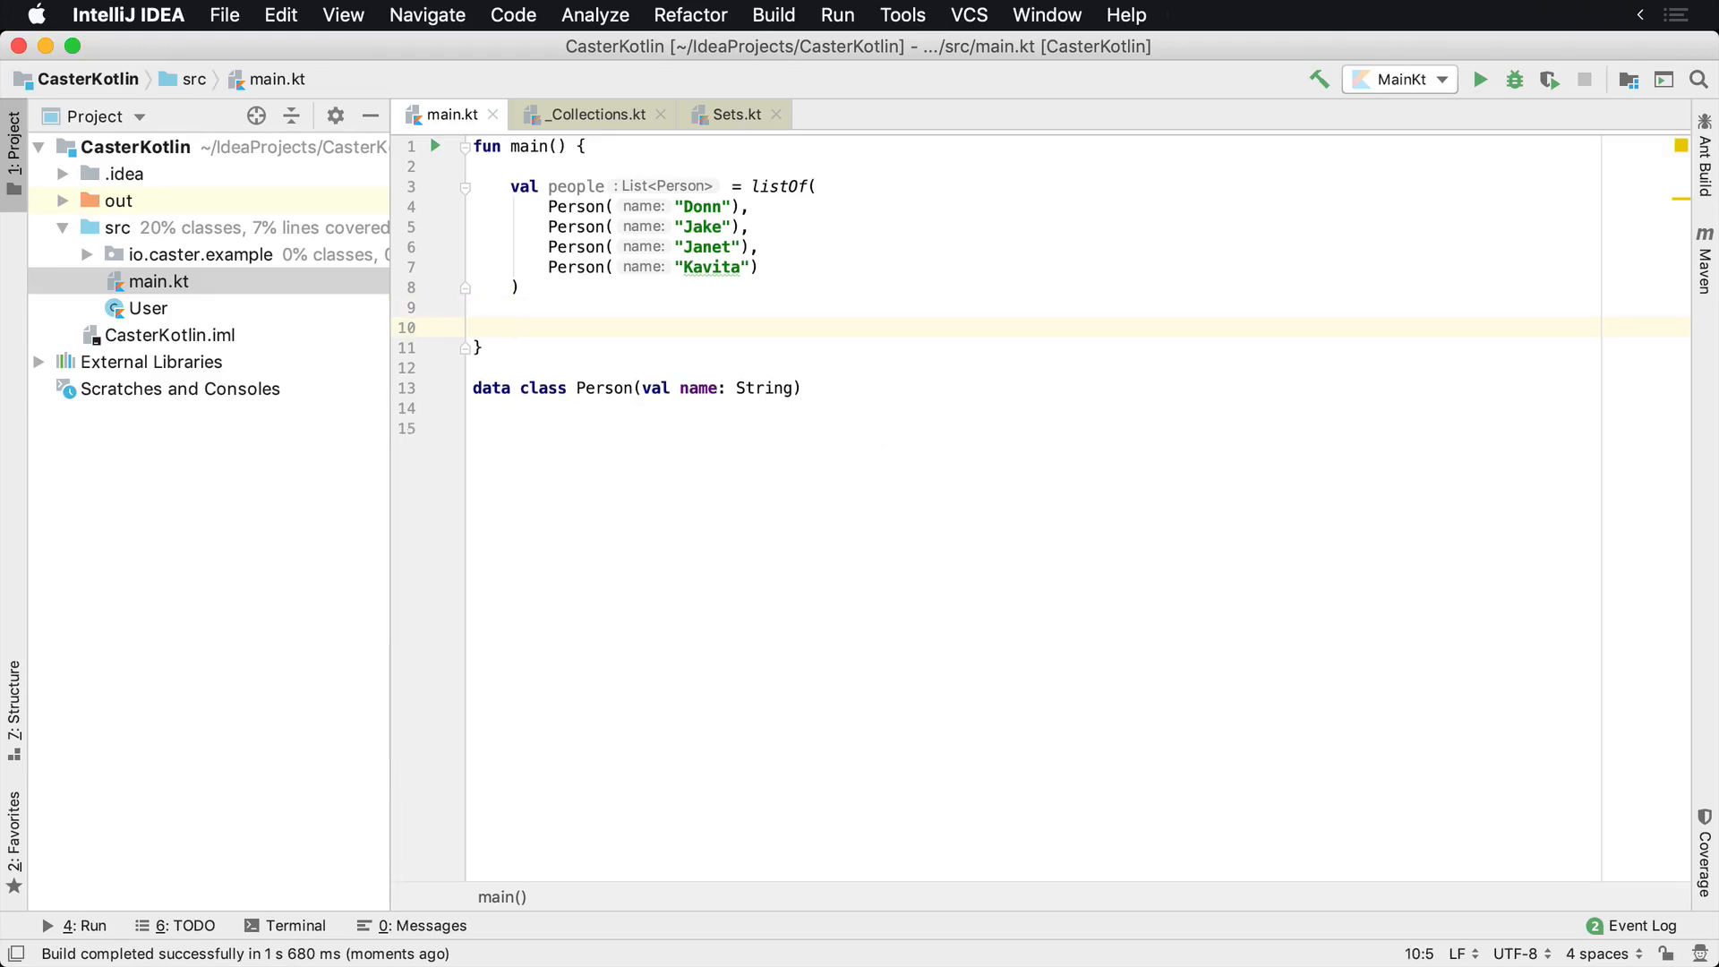
# Start a people.forEach call in main and clear its autogenerated lambda braces
pyautogui.write('p')
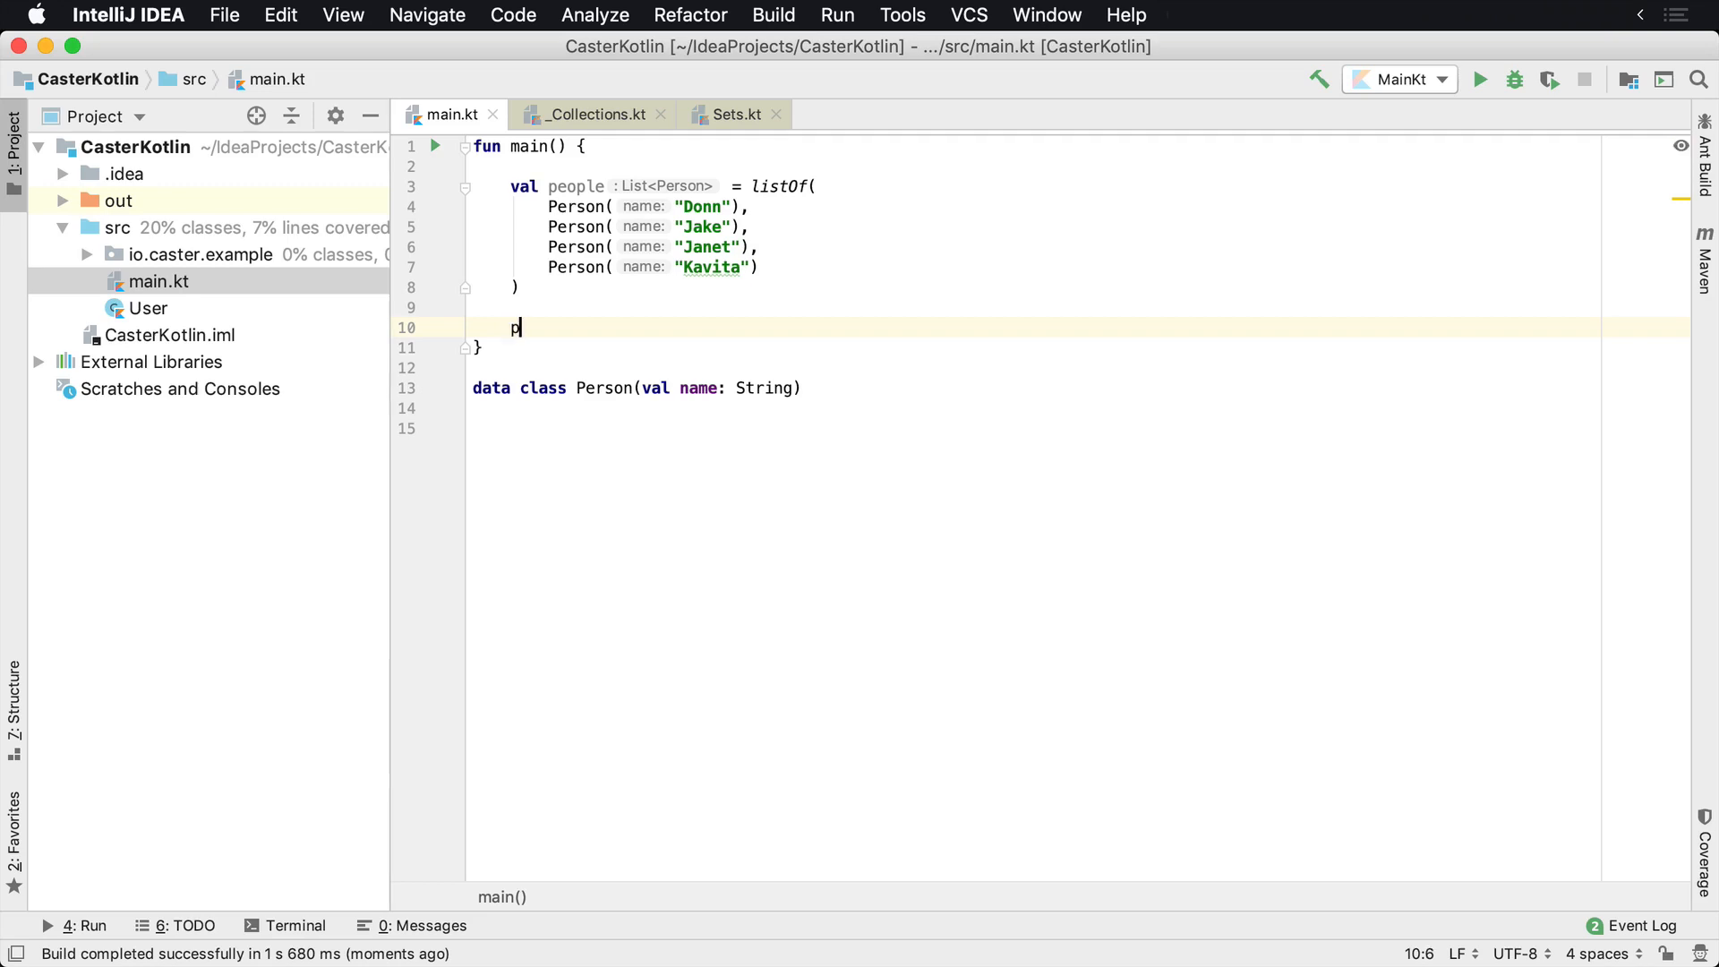
pyautogui.write('eople.forEach {')
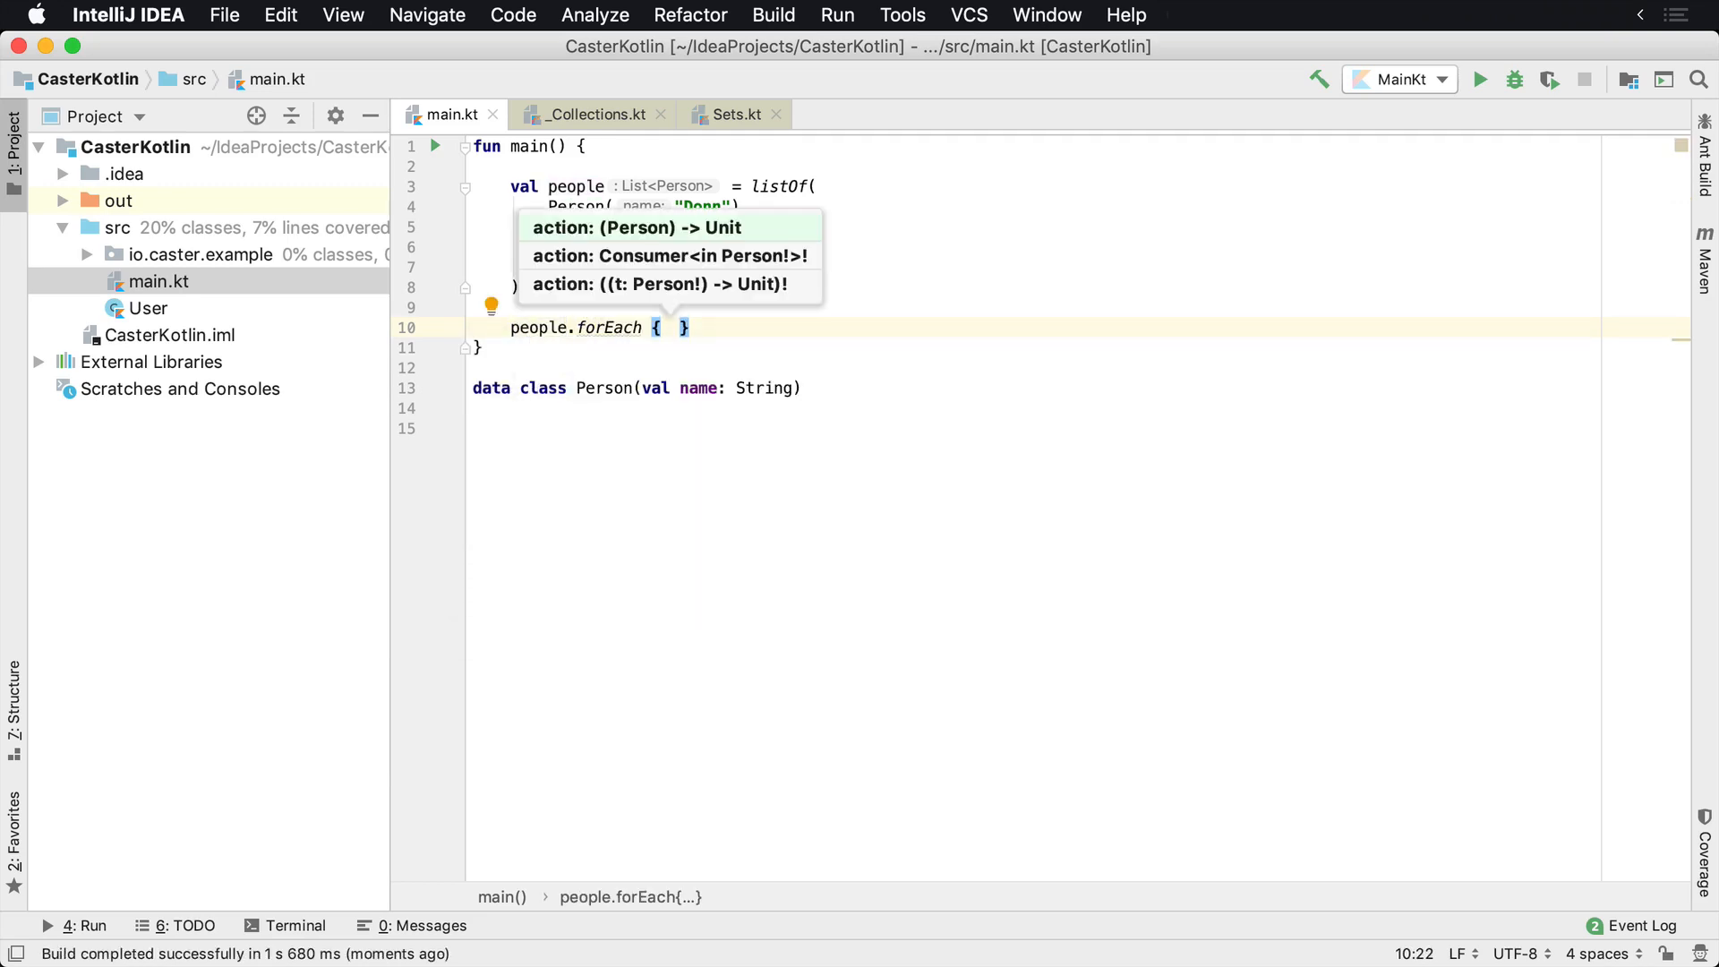
pyautogui.write('it')
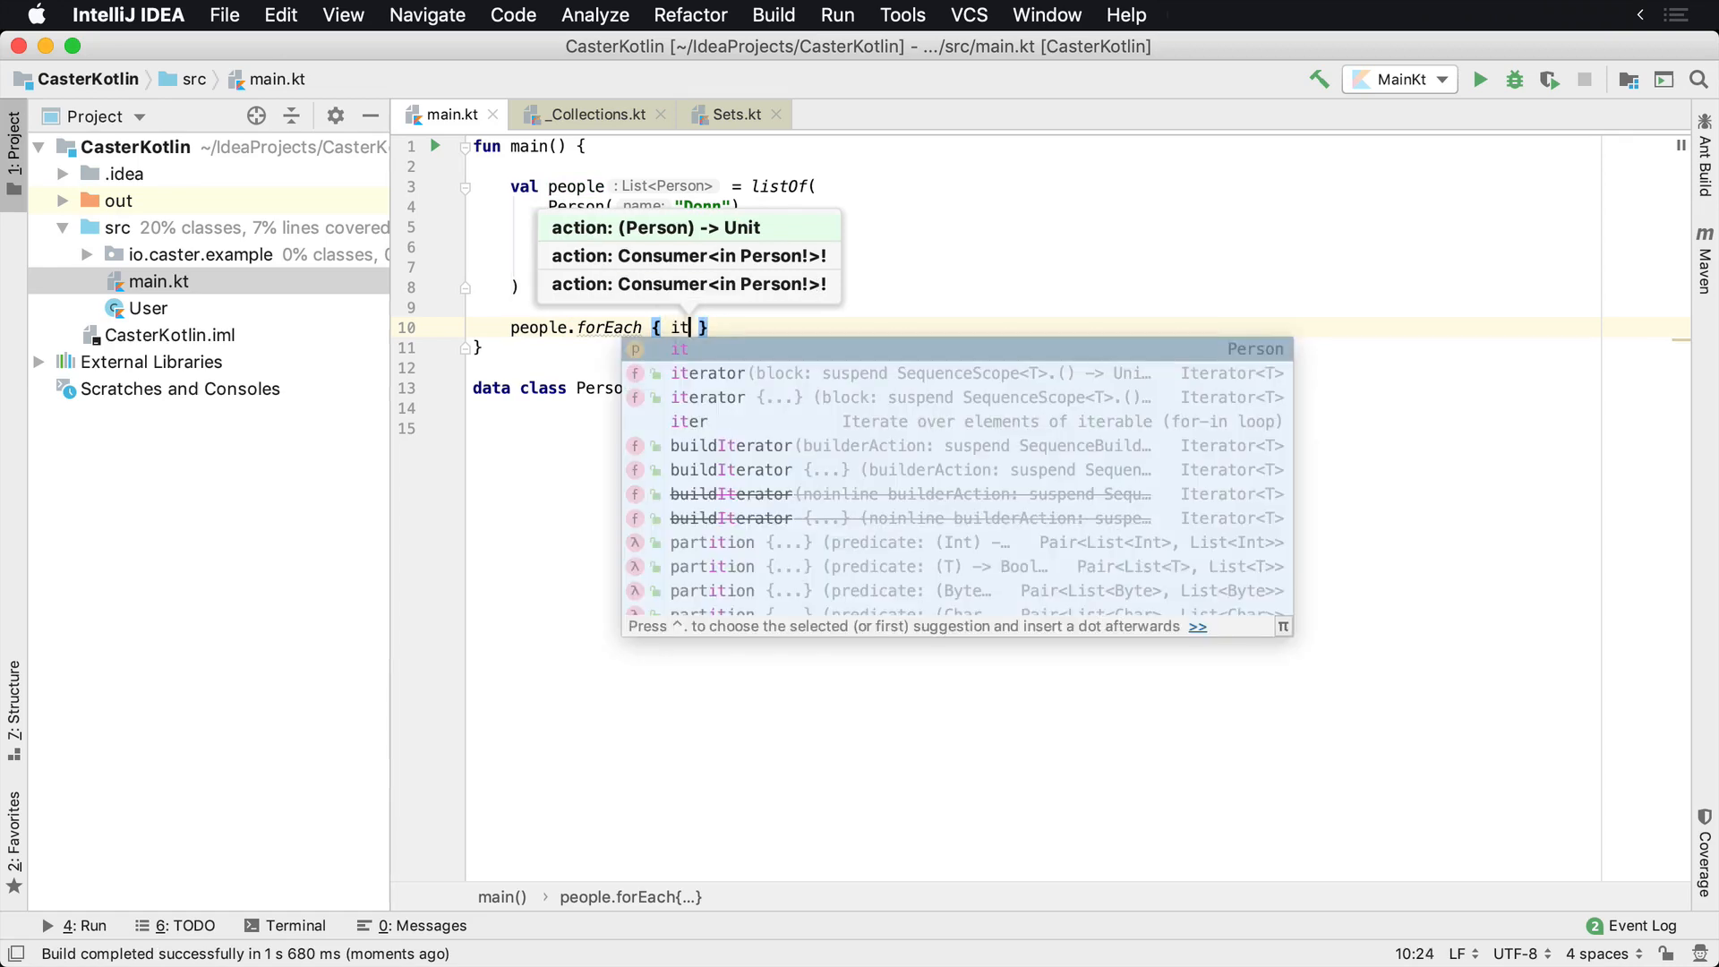
pyautogui.press('Backspace')
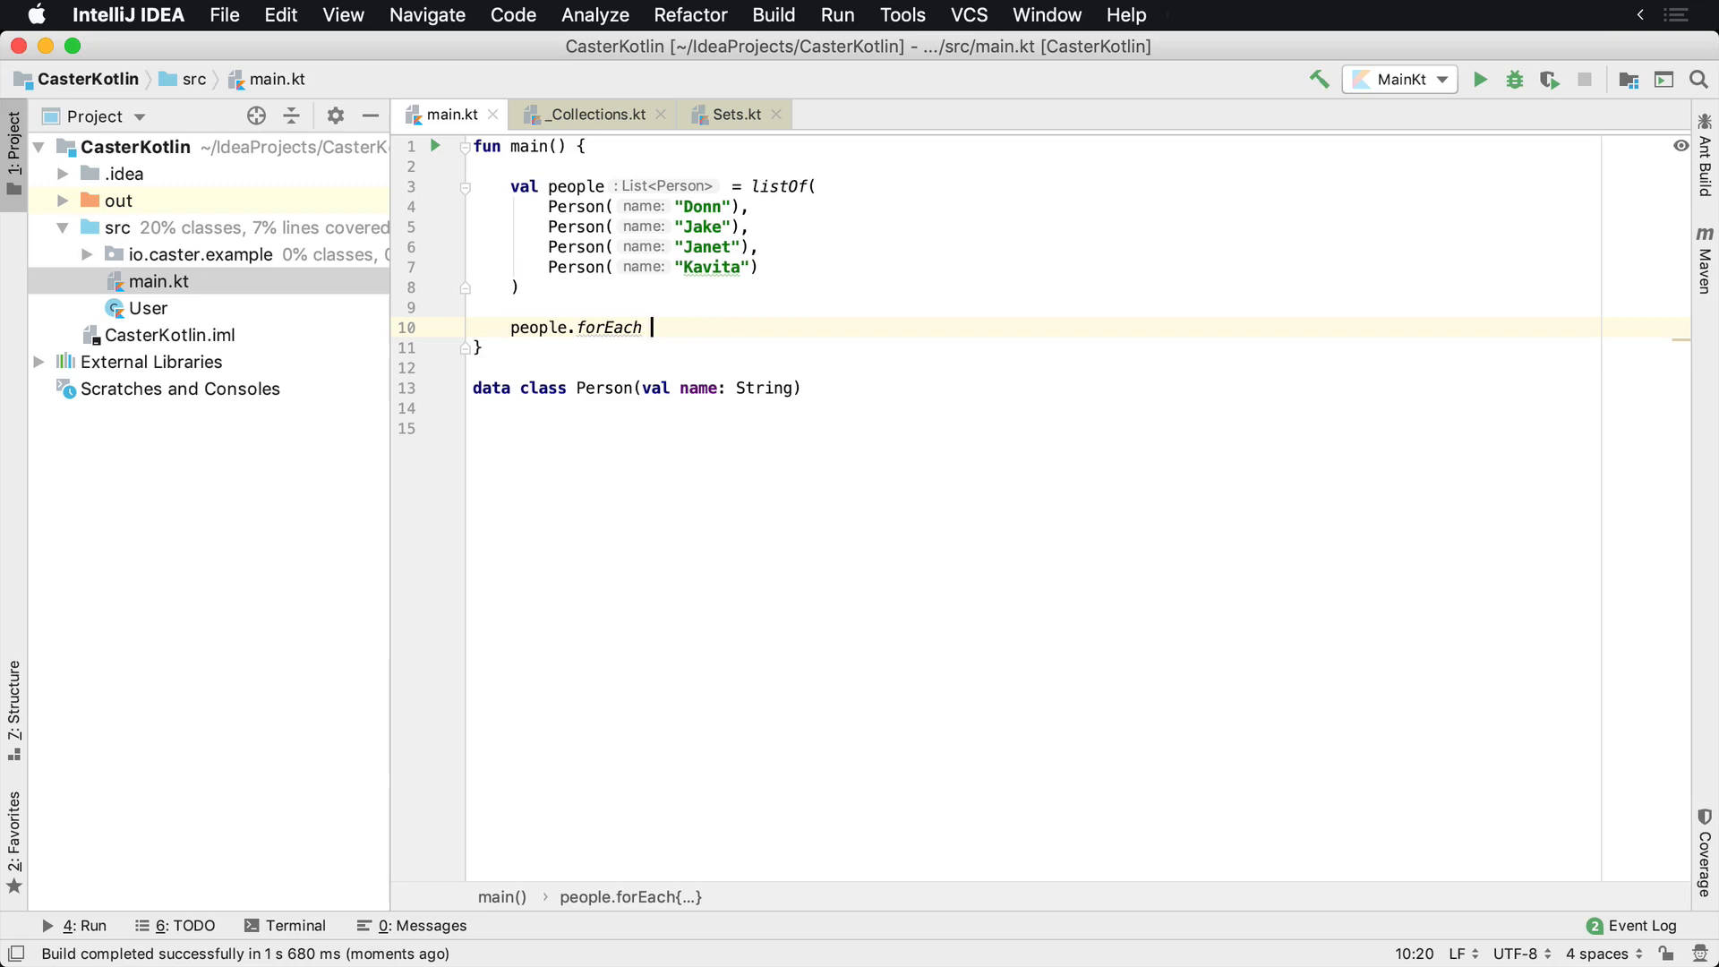
# Make it forEachIndexed { index, person -> println("Index: $index, Person: $person") }
pyautogui.write('Indexed { index, person ->')
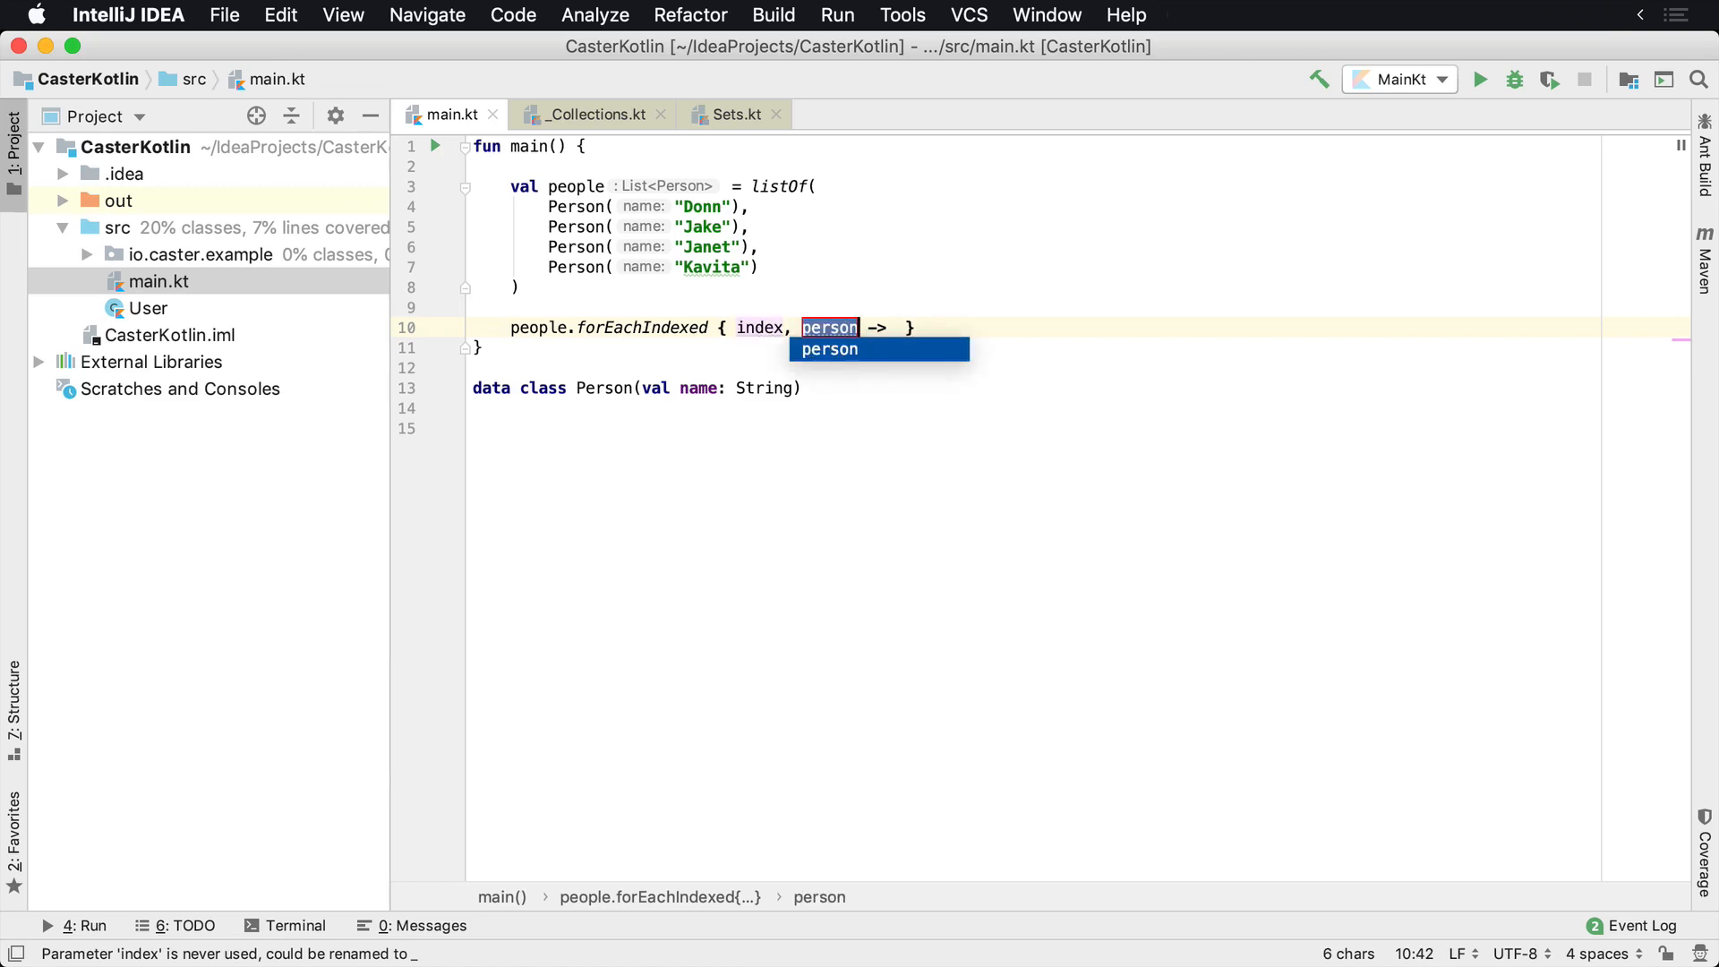
pyautogui.write('println')
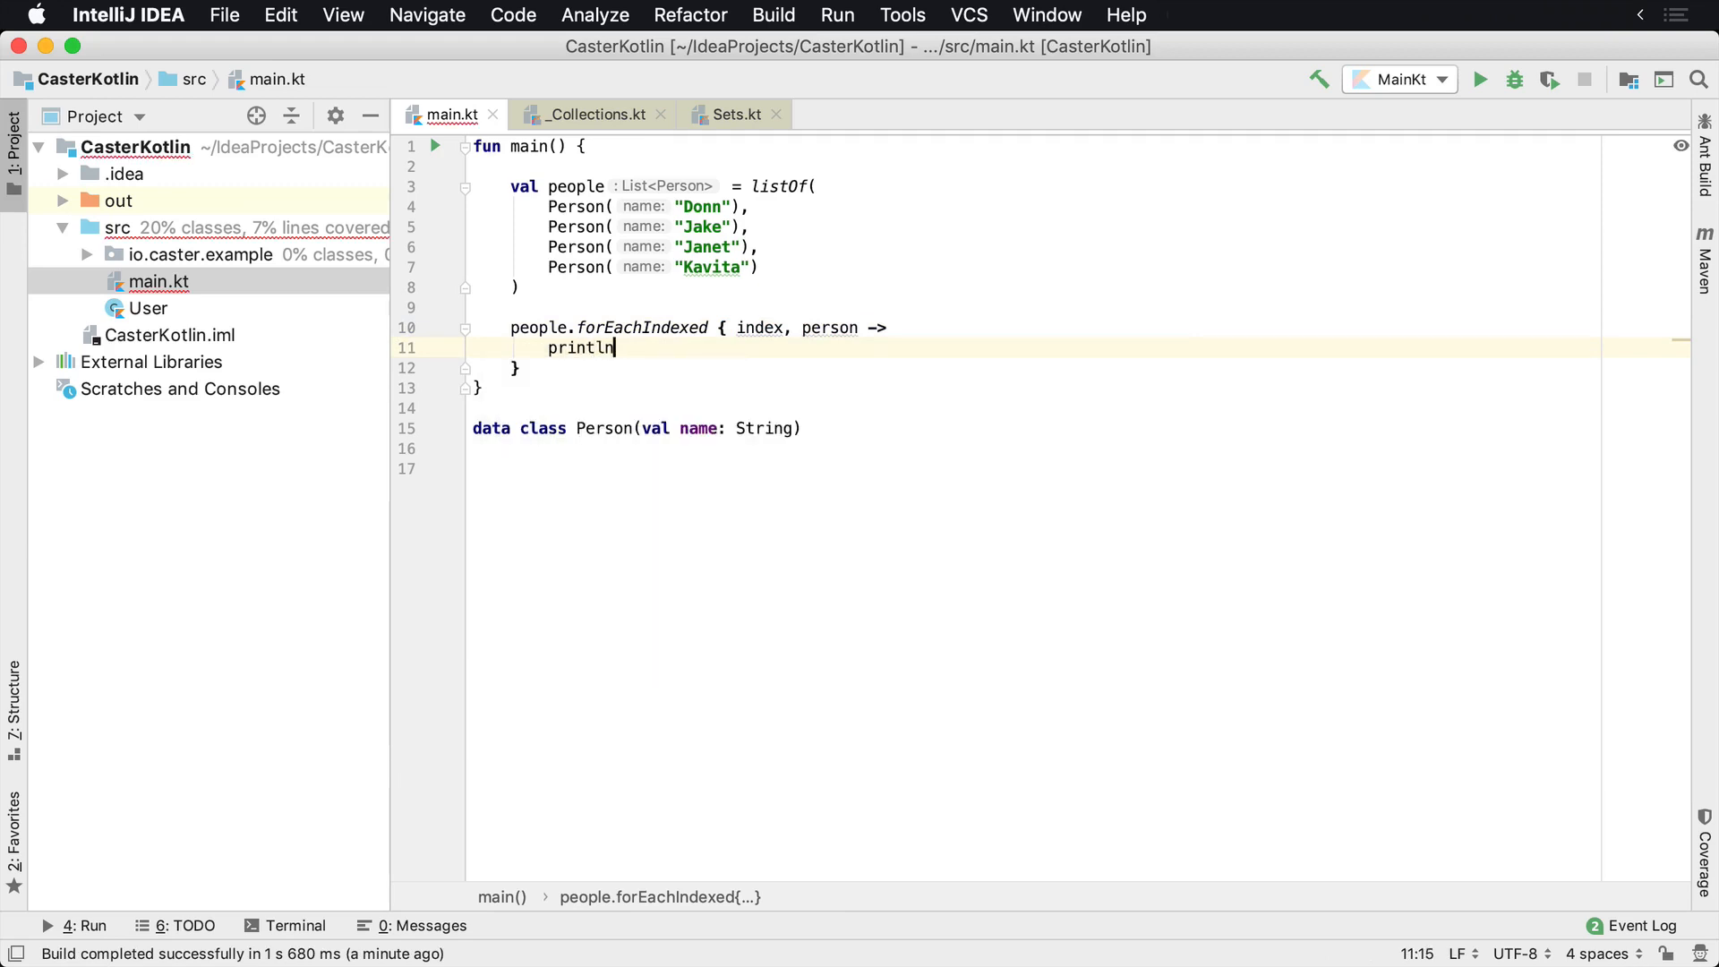
pyautogui.write('("Index")')
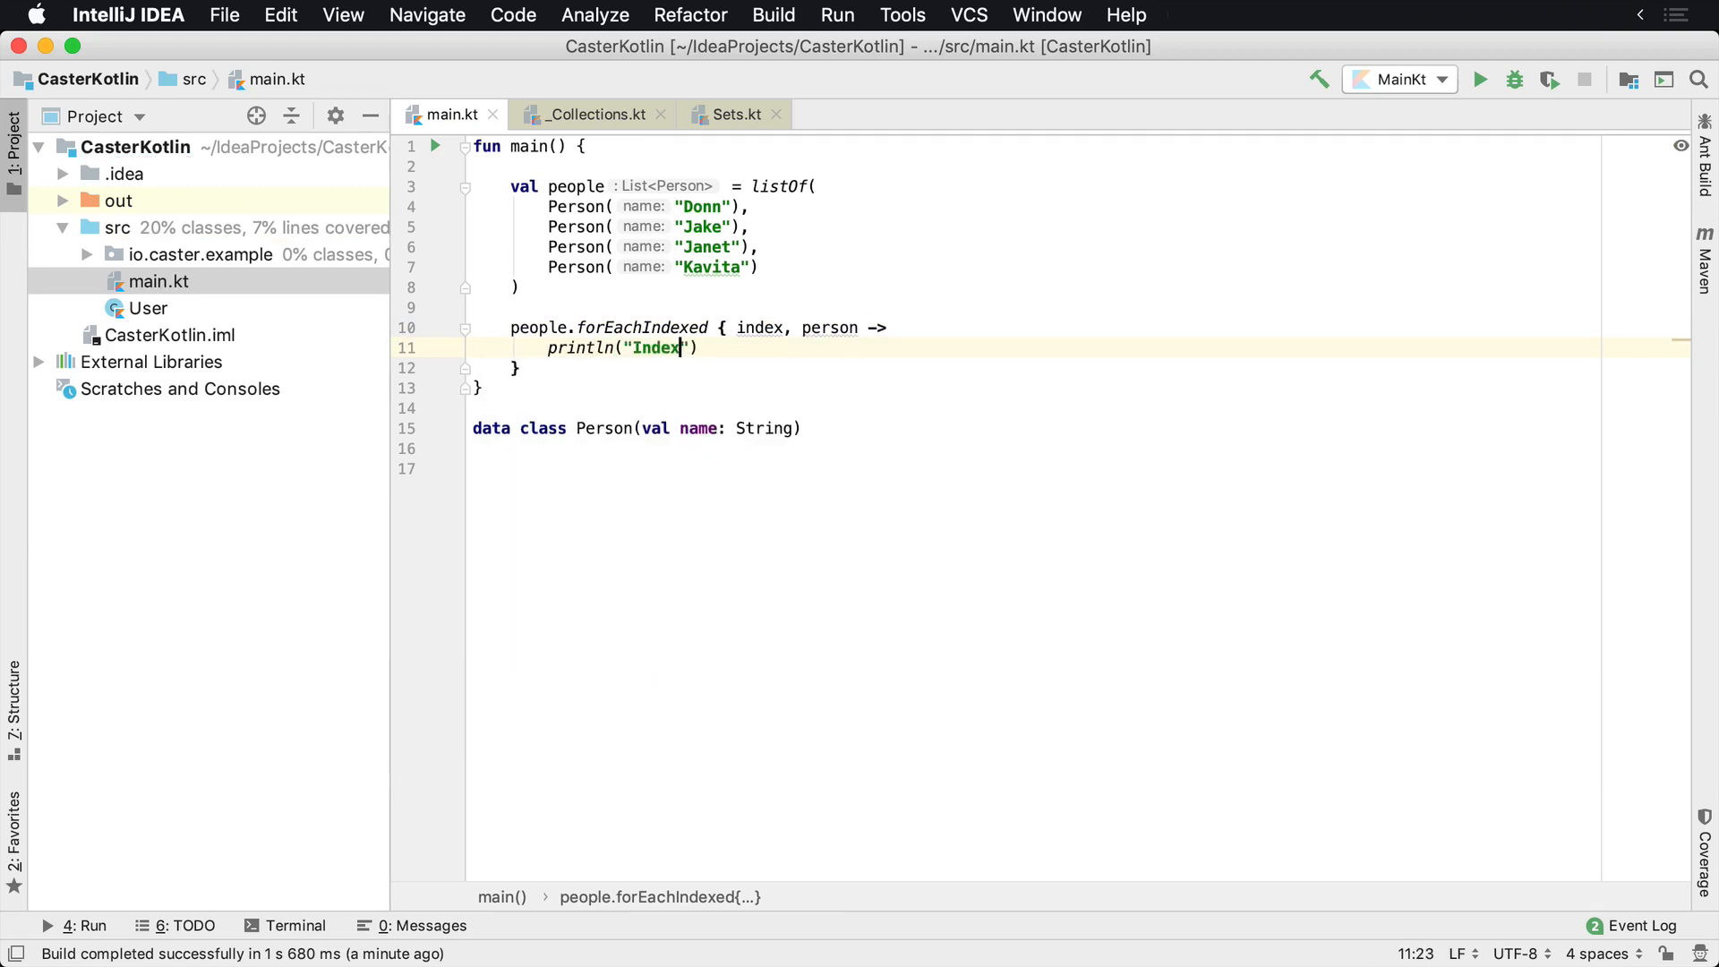
pyautogui.write(': $index, Person: $person')
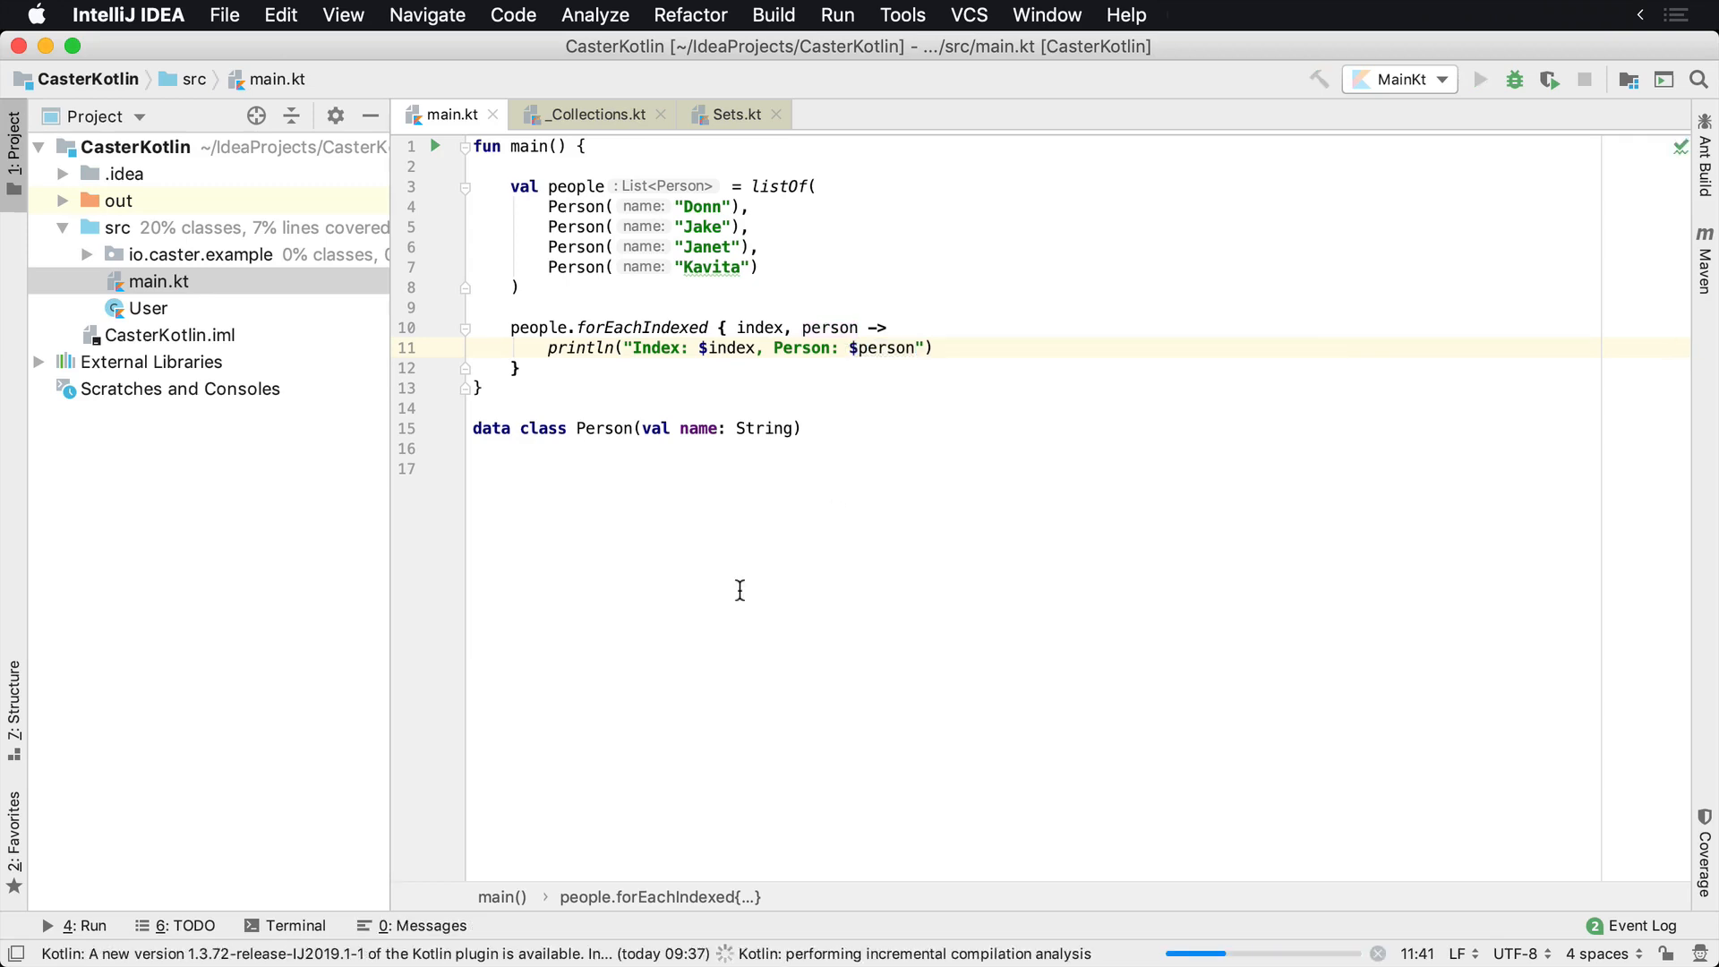
# Run MainKt and highlight the four output lines, Index 0–3 for Donn through Kavita
pyautogui.click(1478, 79)
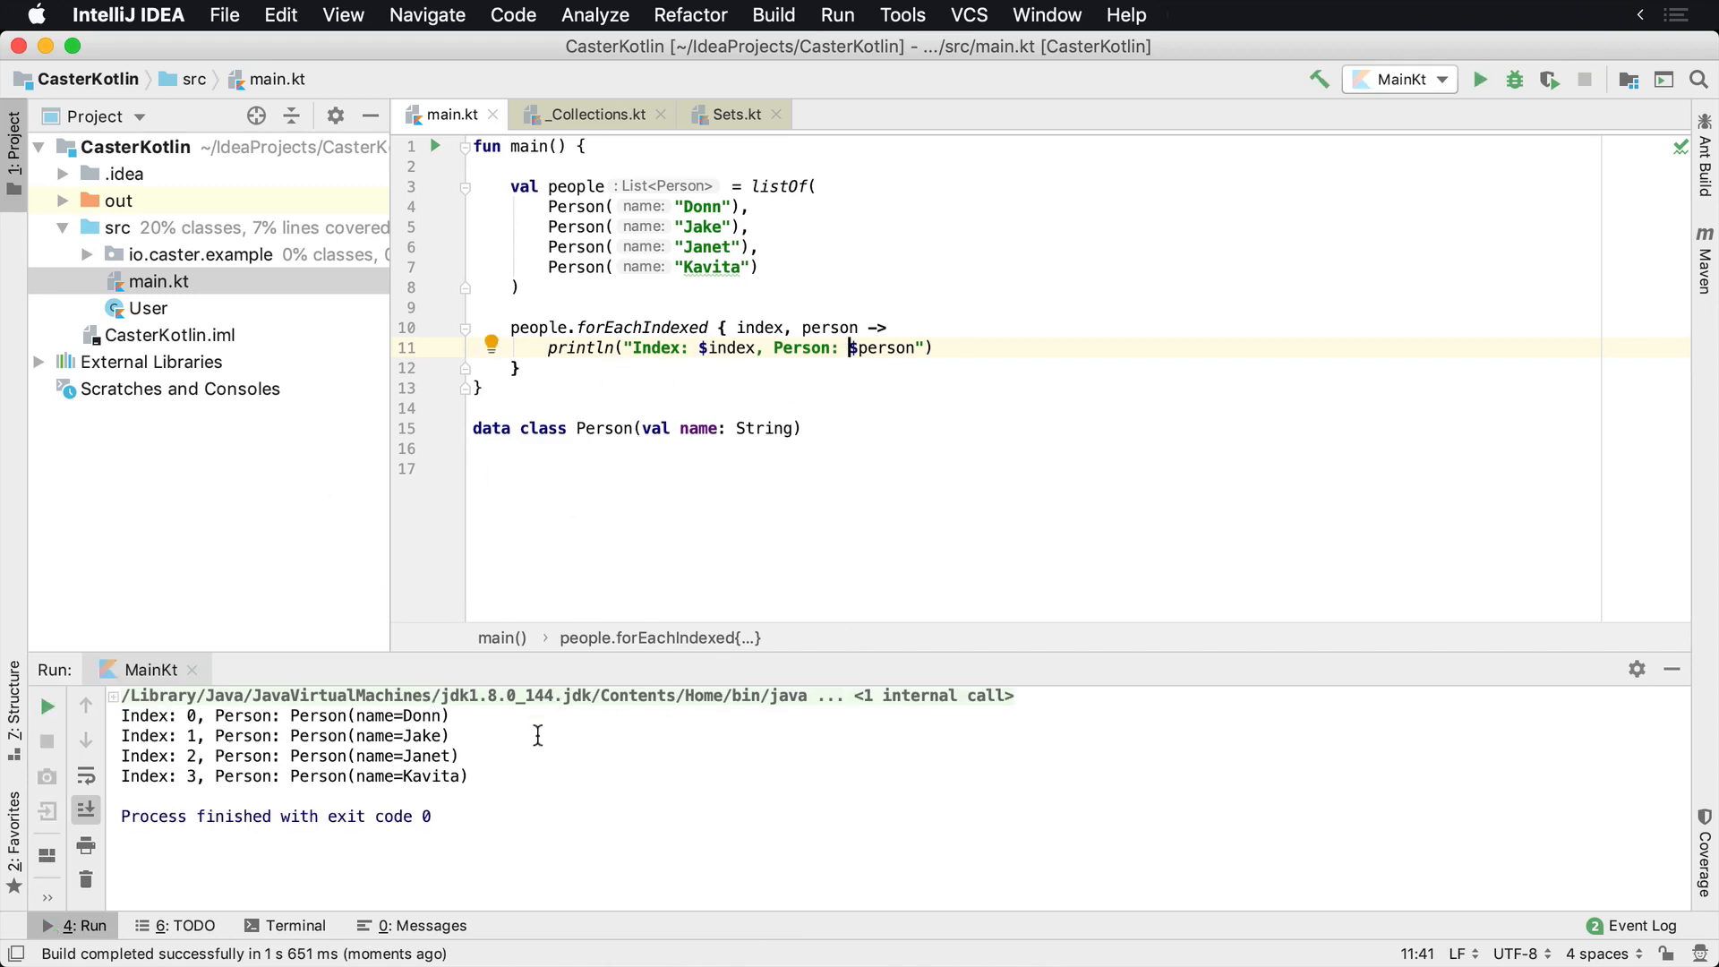
pyautogui.moveTo(125, 715); pyautogui.dragTo(468, 776)
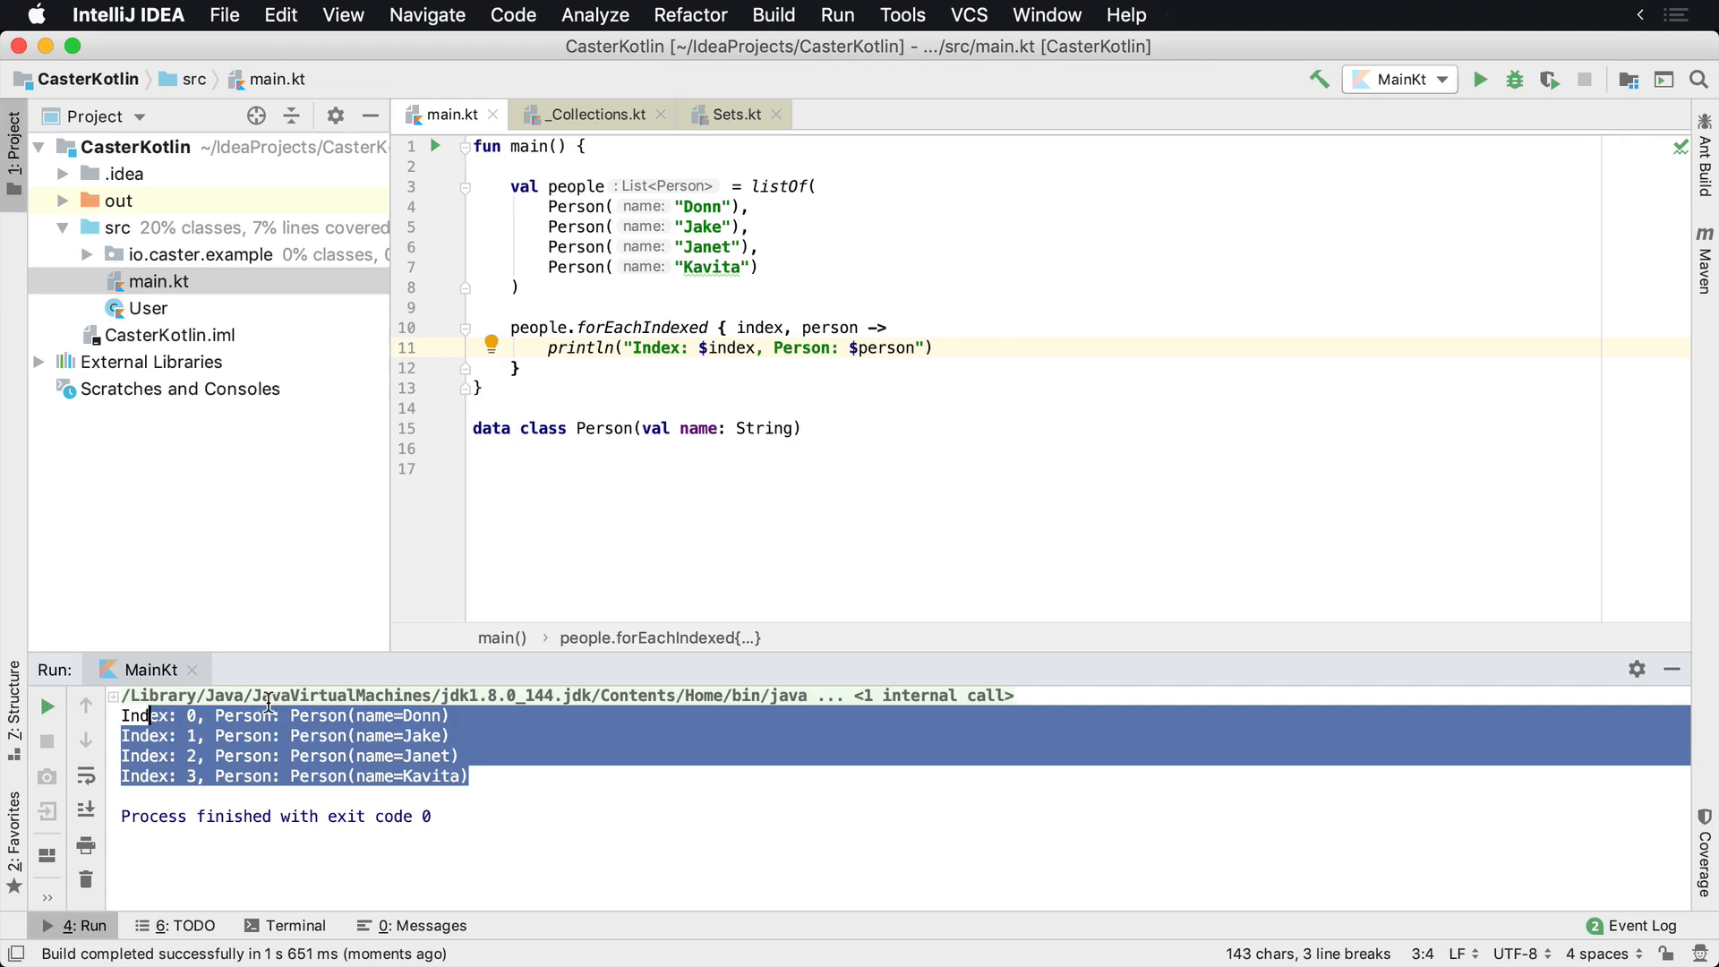
pyautogui.click(630, 366)
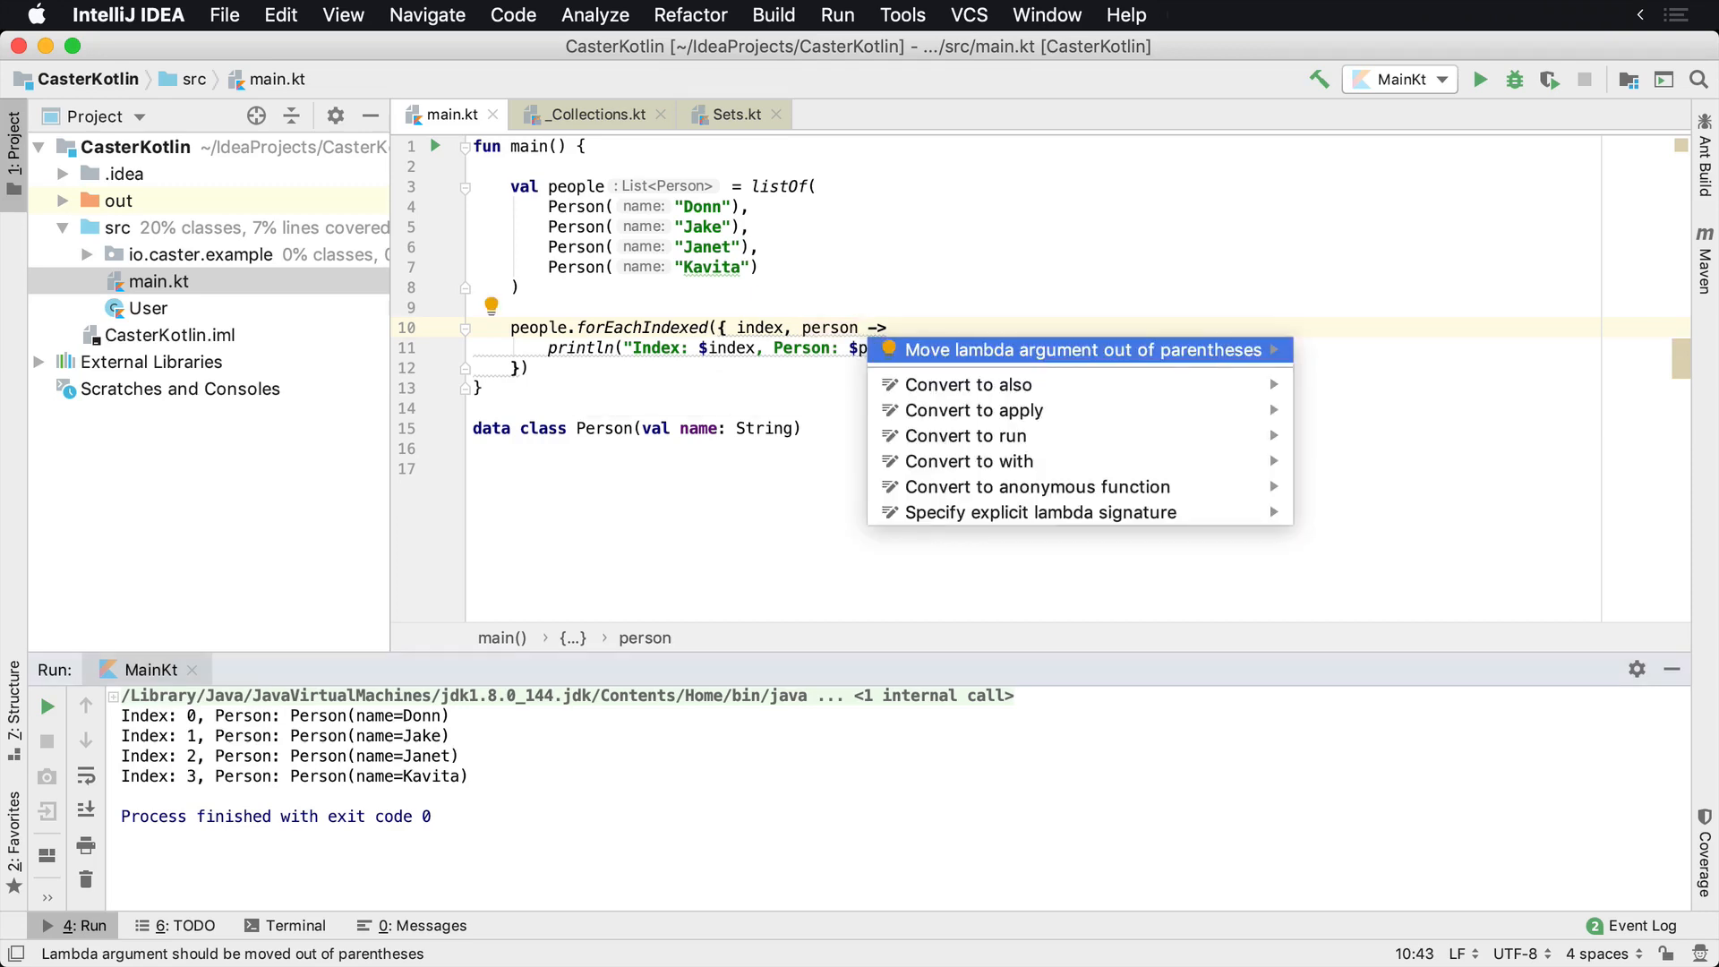
# Apply 'Move lambda argument out of parentheses' to restore the trailing-lambda forEachIndexed call
pyautogui.click(1080, 350)
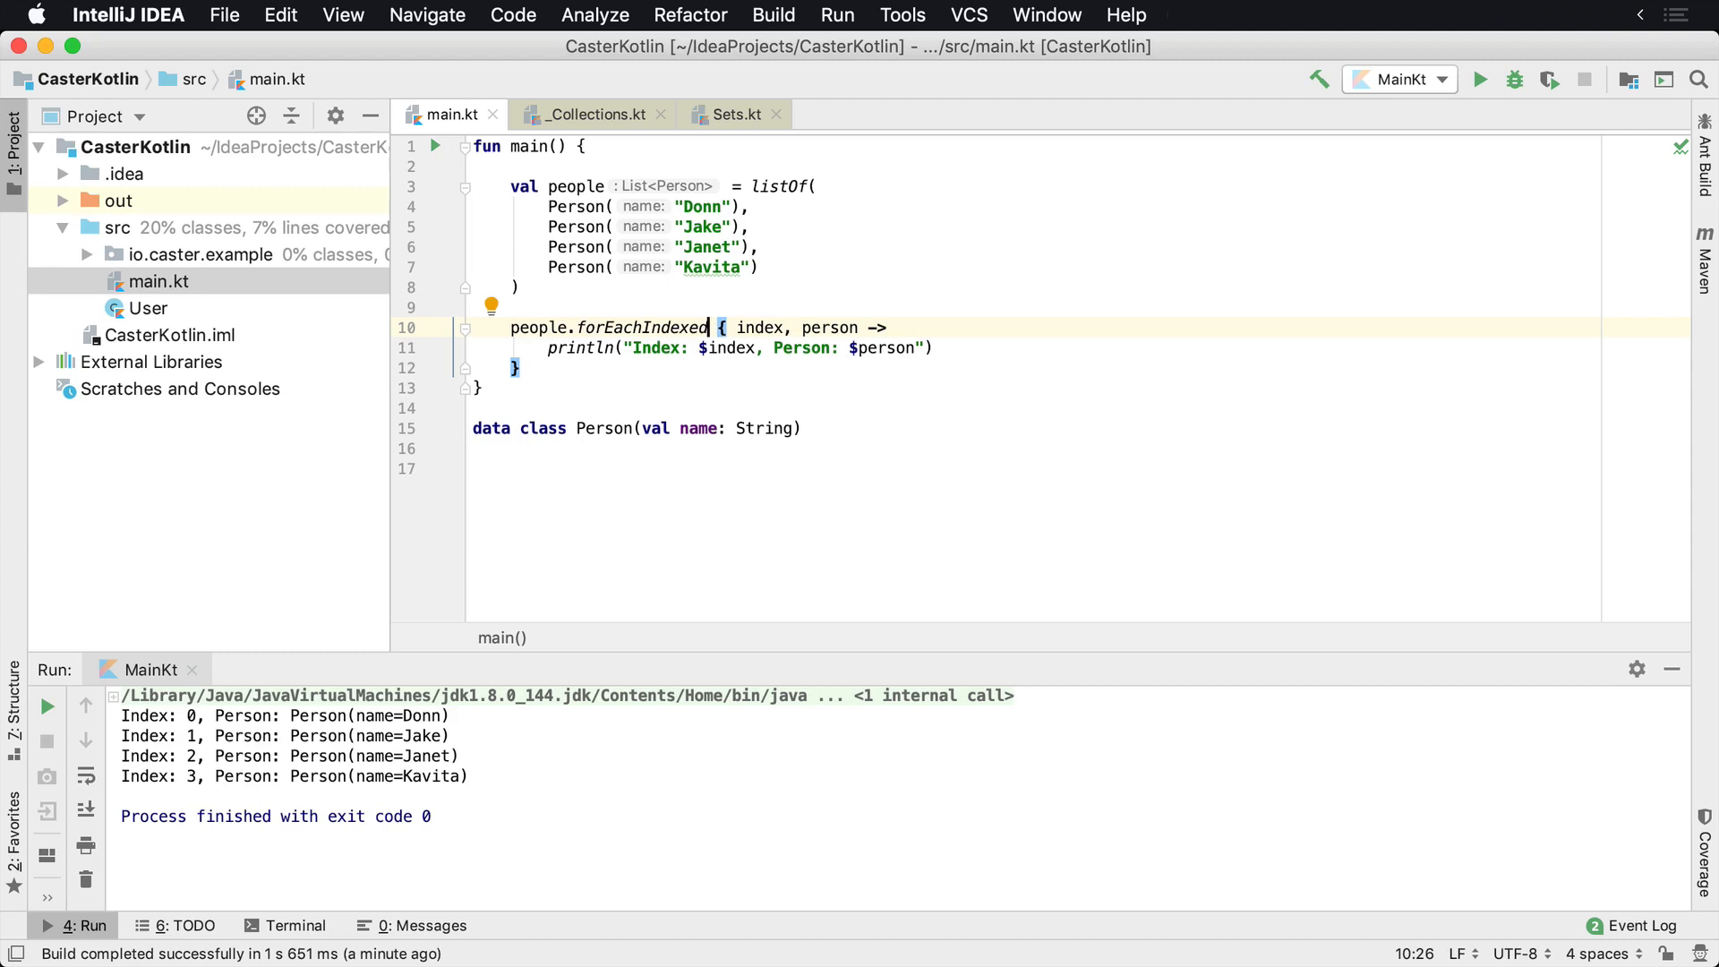
pyautogui.moveTo(1105, 392)
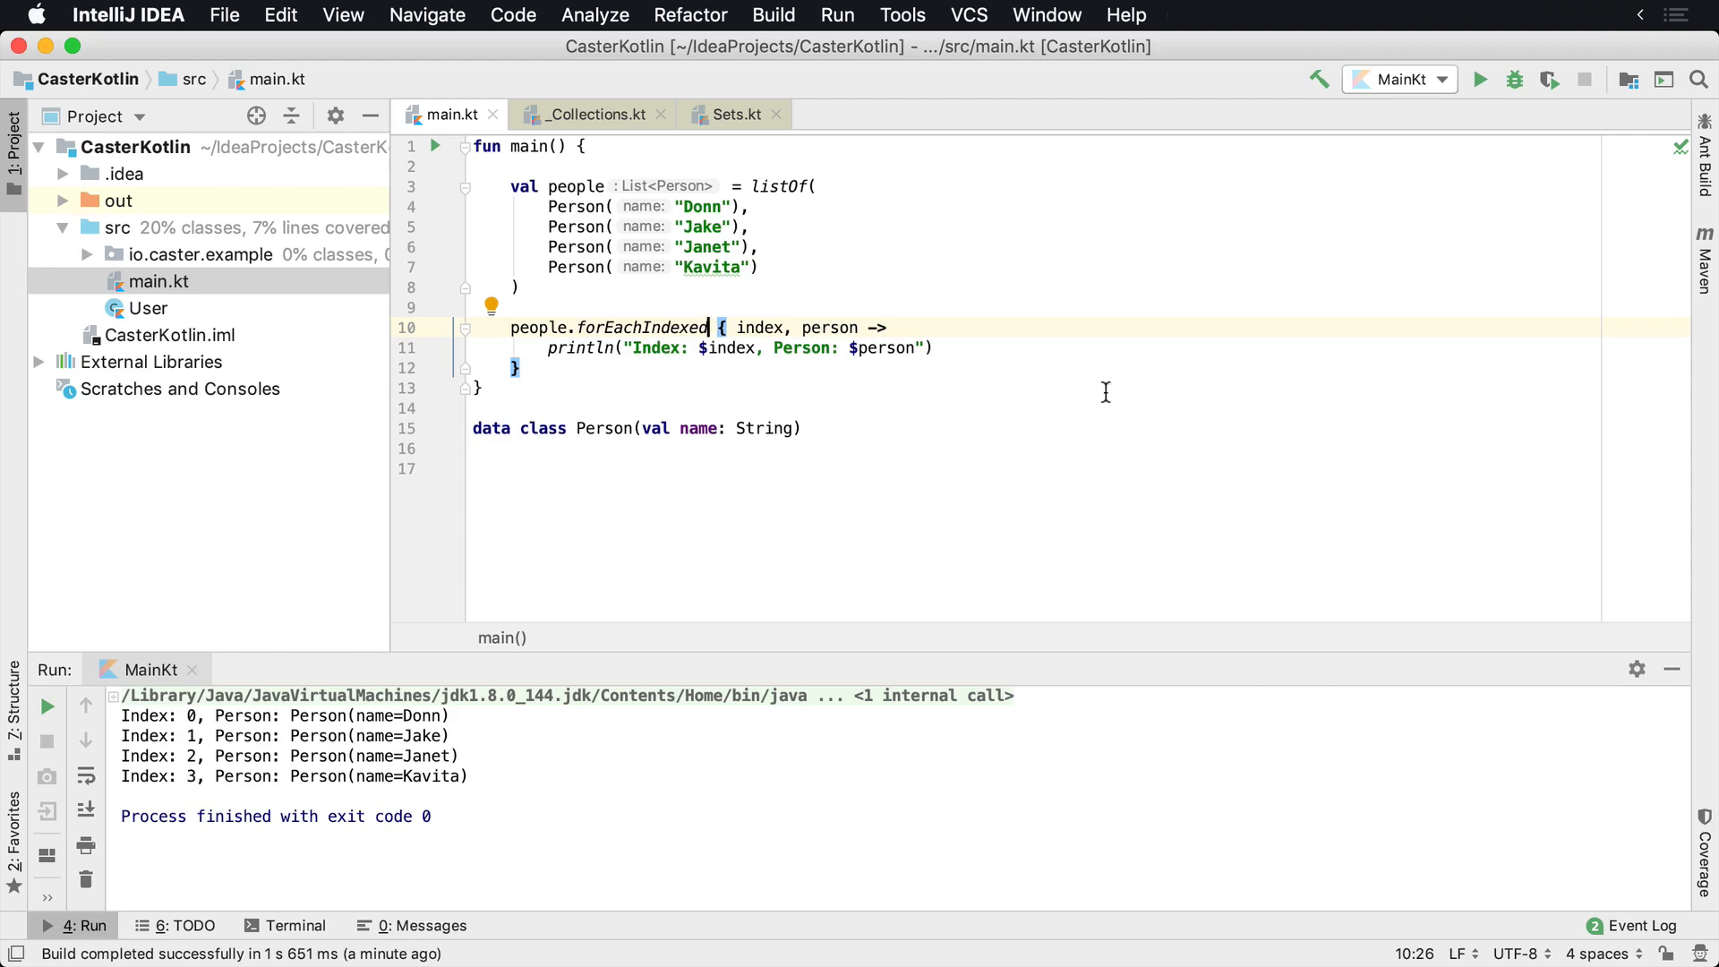